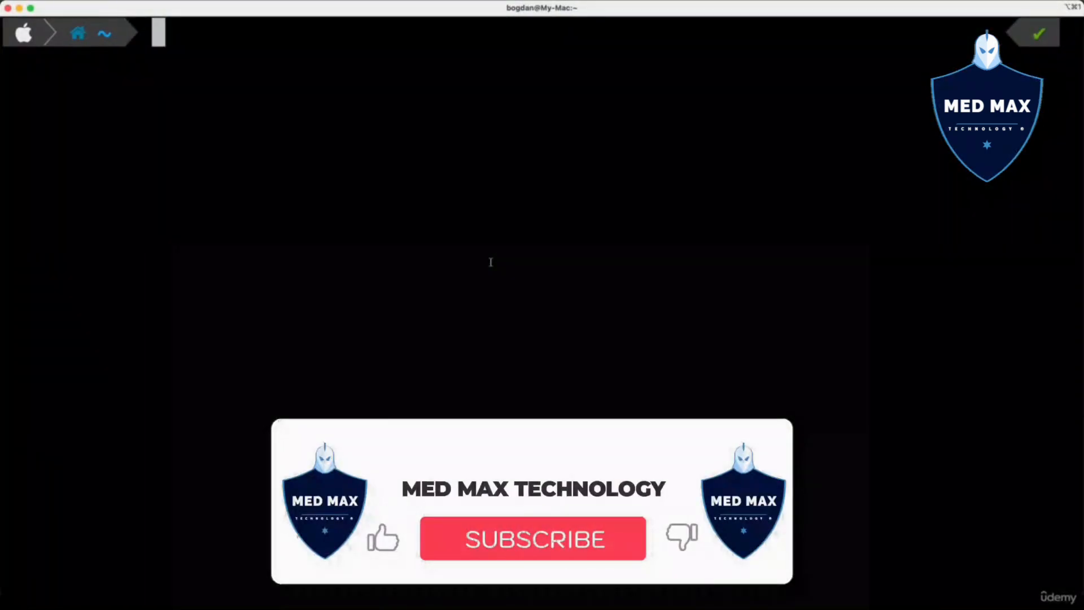
Run python3 --version in the terminal, which reports Python 3.9.4
left_click(532, 538)
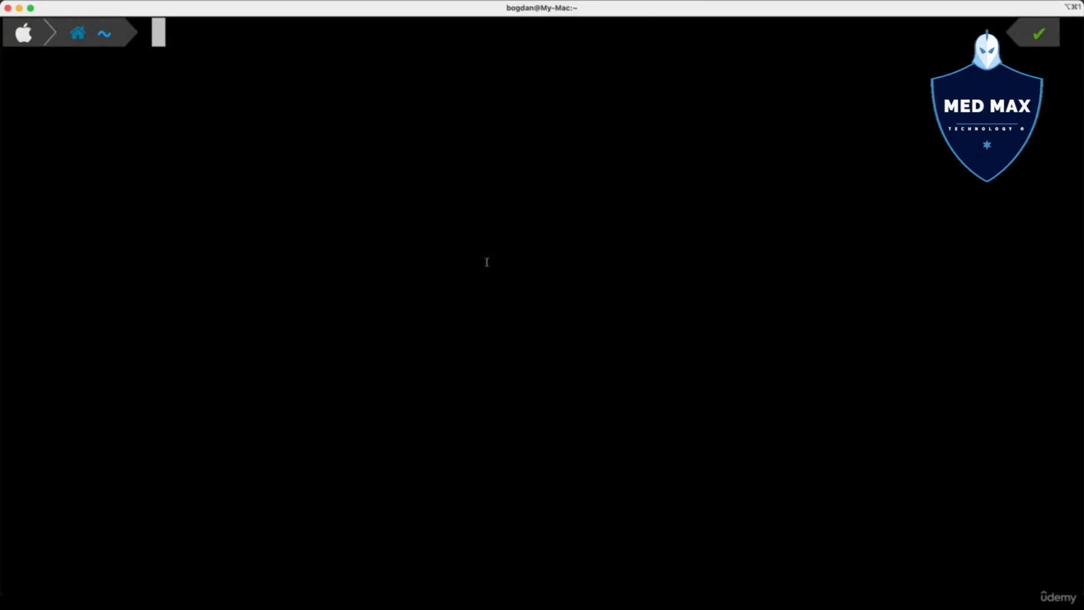
mouse_move(293, 185)
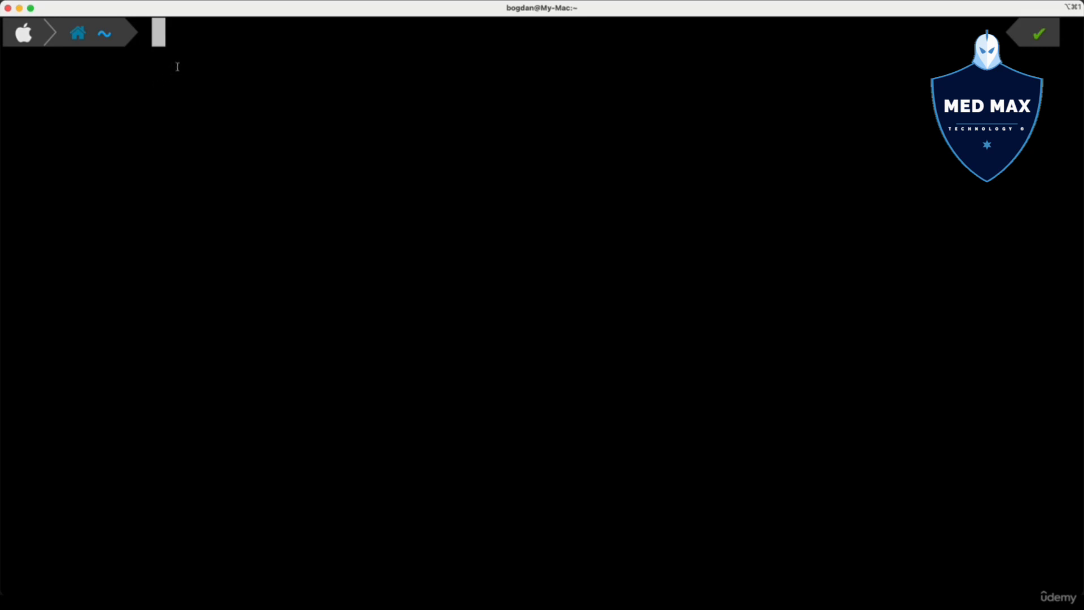
type("python")
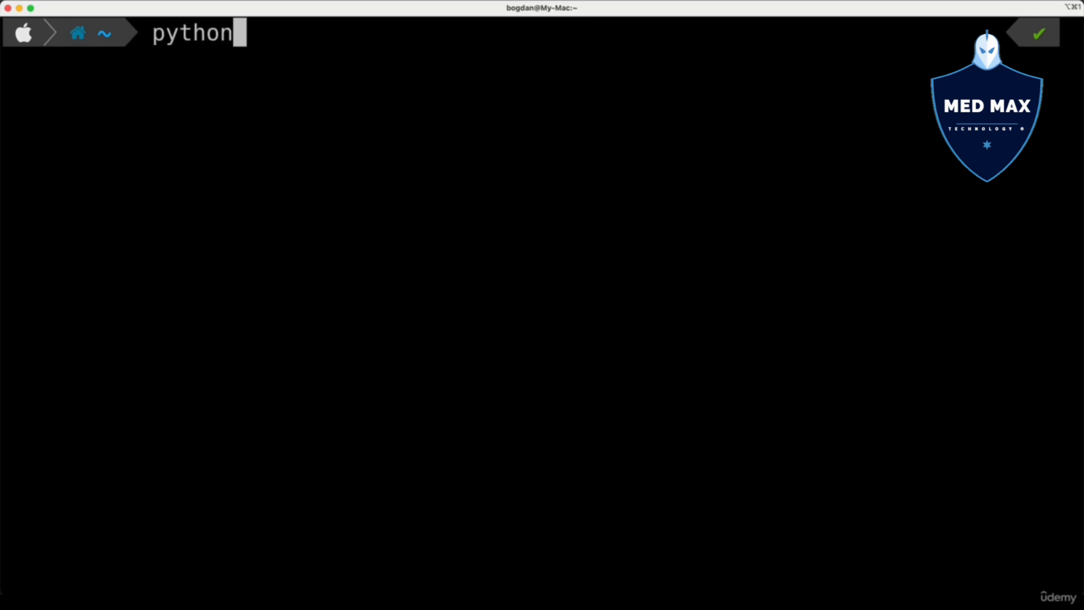
type("--version")
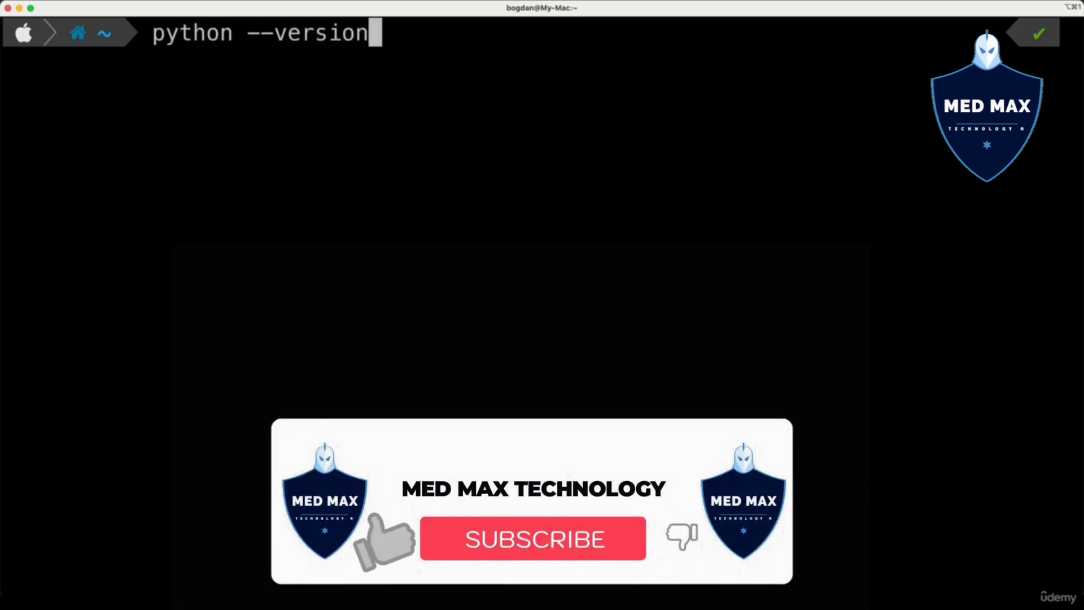
left_click(532, 540)
type("3")
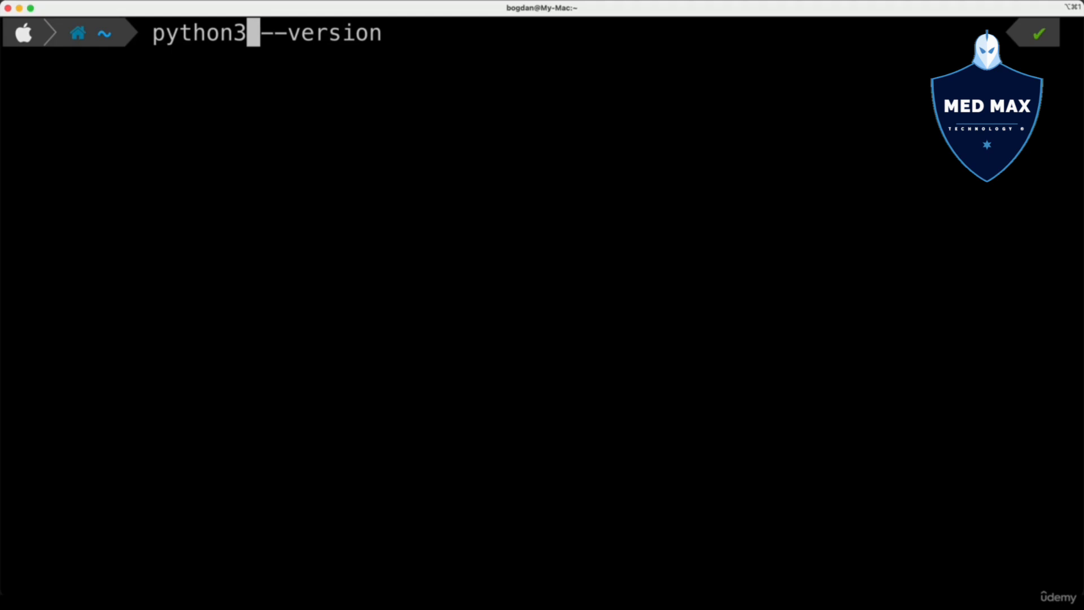
key("Backspace")
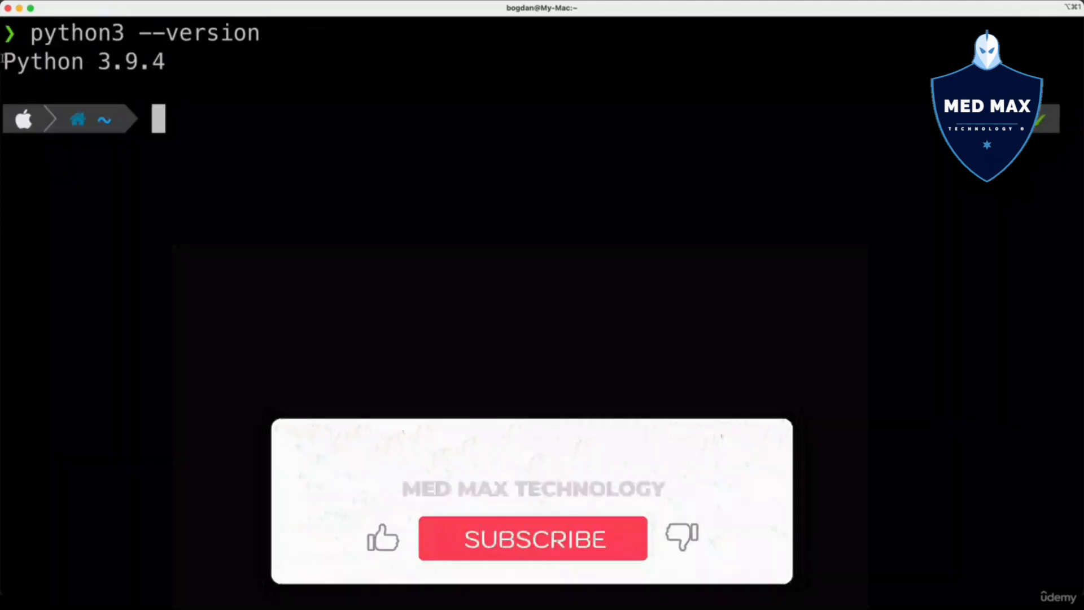
left_click(532, 539)
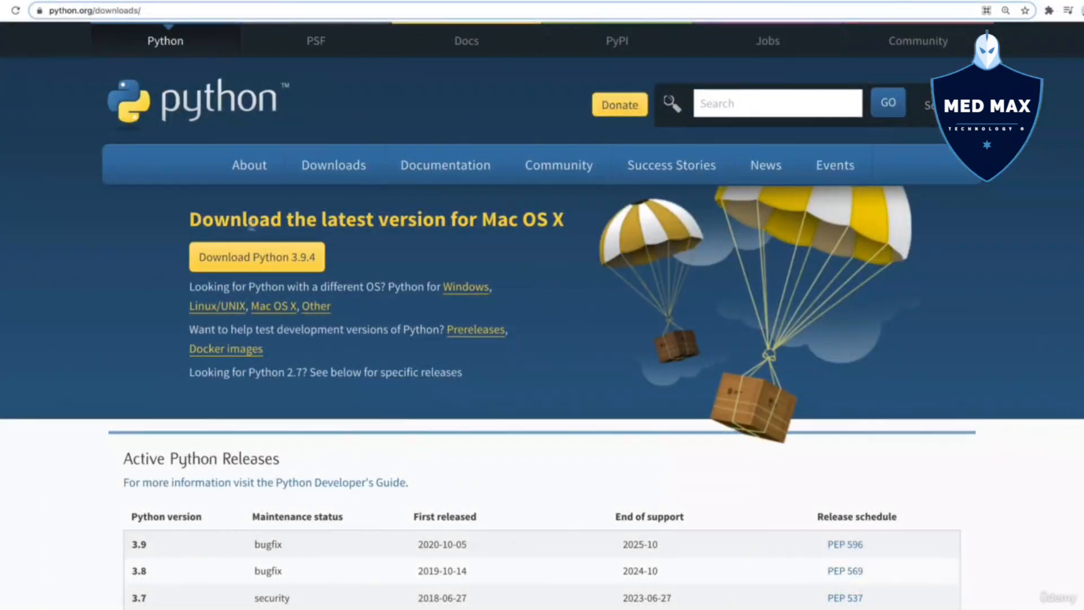
mouse_move(391, 301)
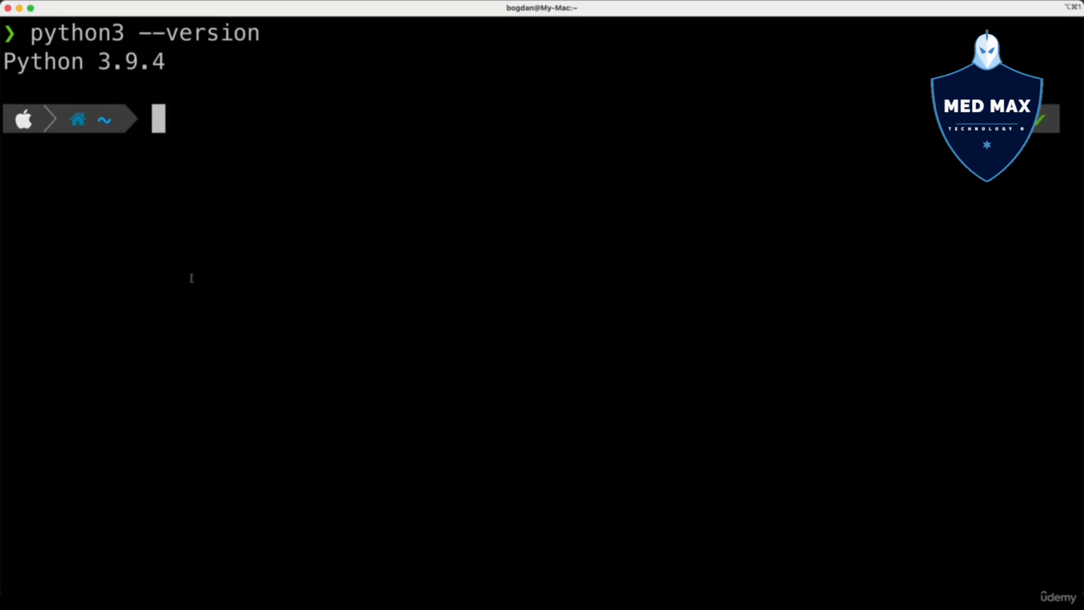
mouse_move(173, 62)
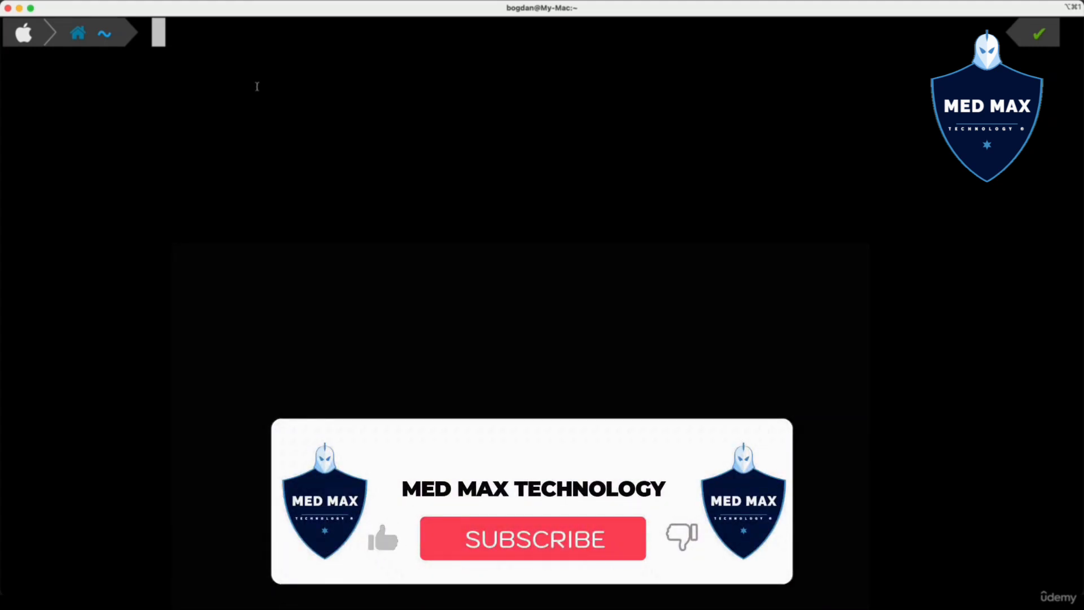
Launch the interactive python3 shell, showing the Python 3.9.4 banner and empty >>> prompts
type("python")
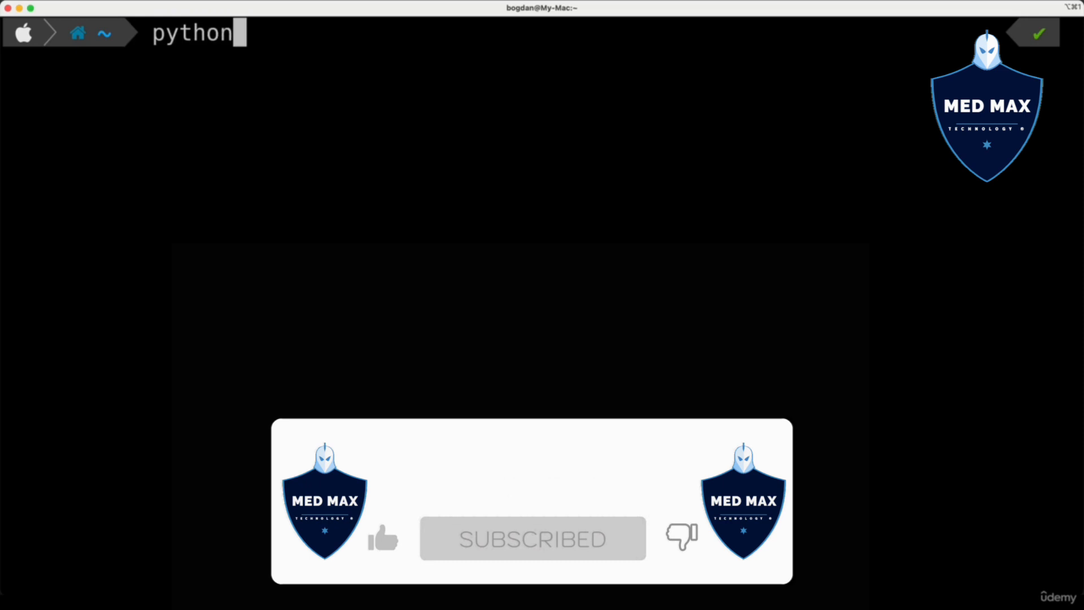
type("3")
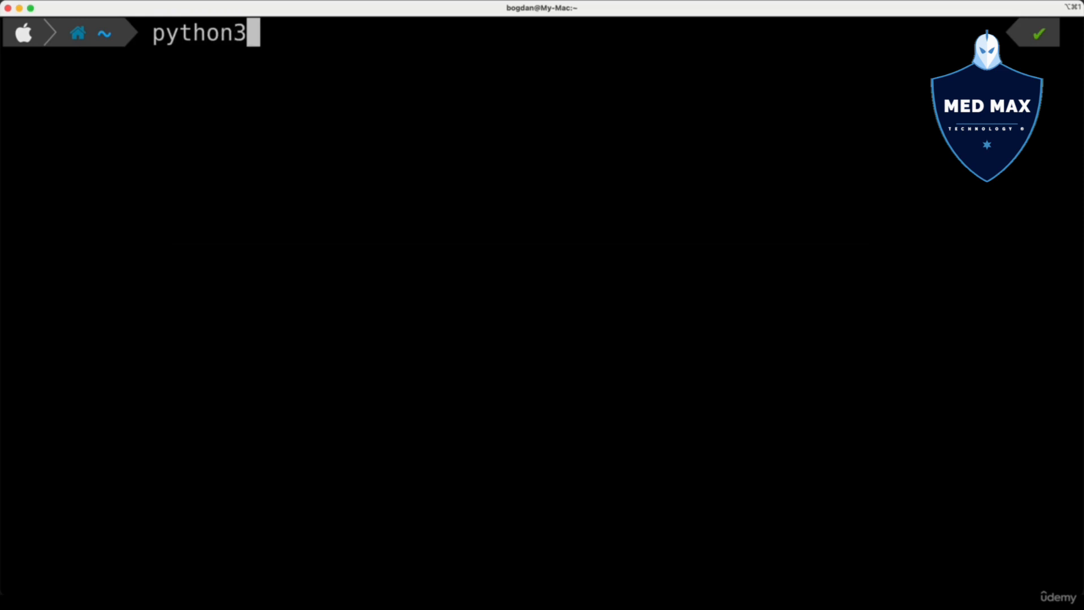
key("enter")
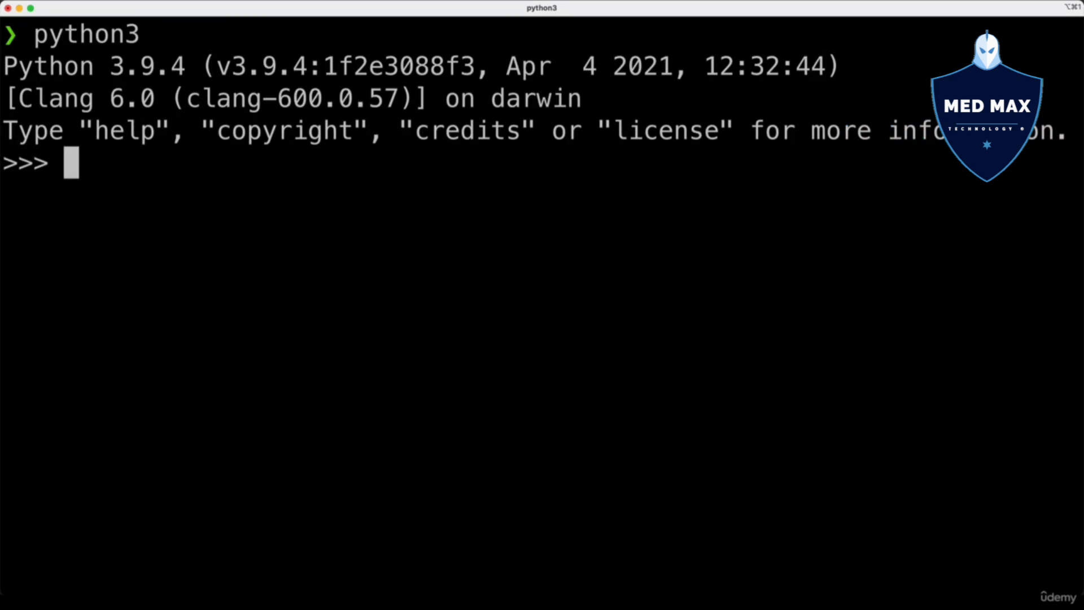
double_click(53, 67)
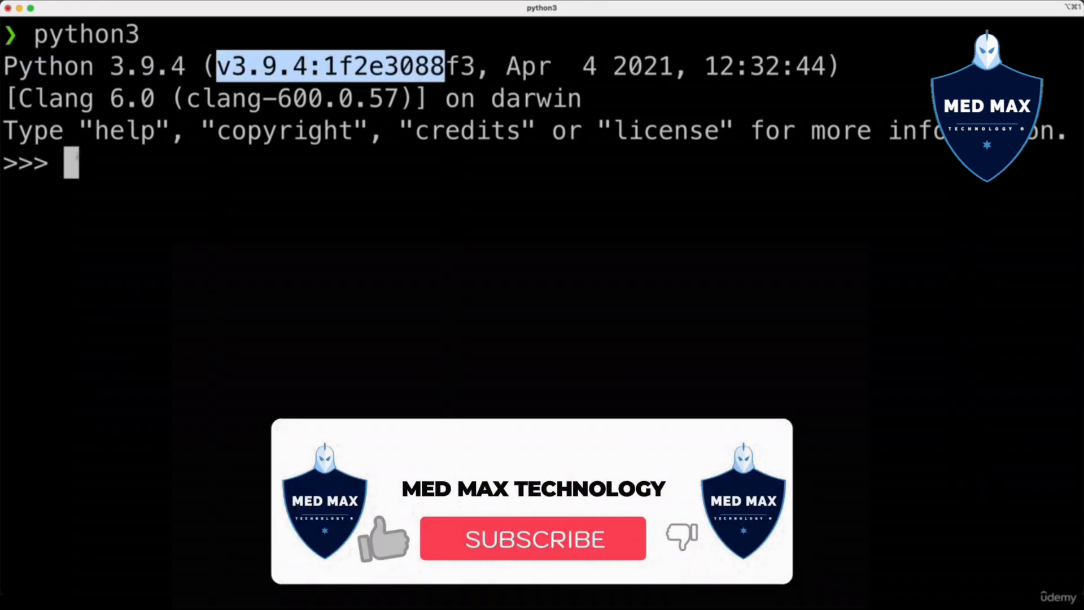
left_click(532, 539)
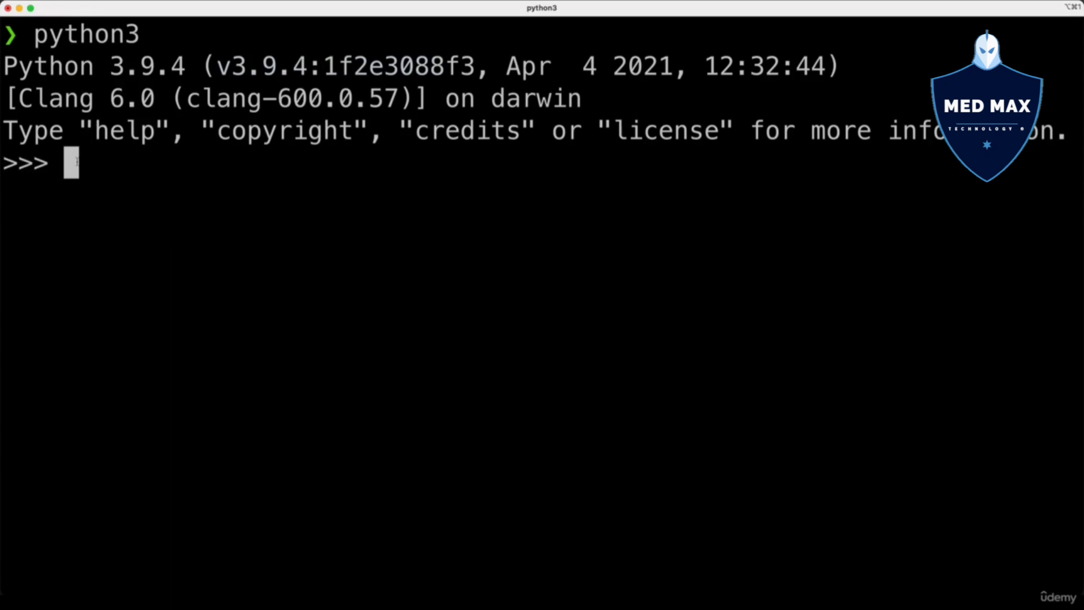
key("enter")
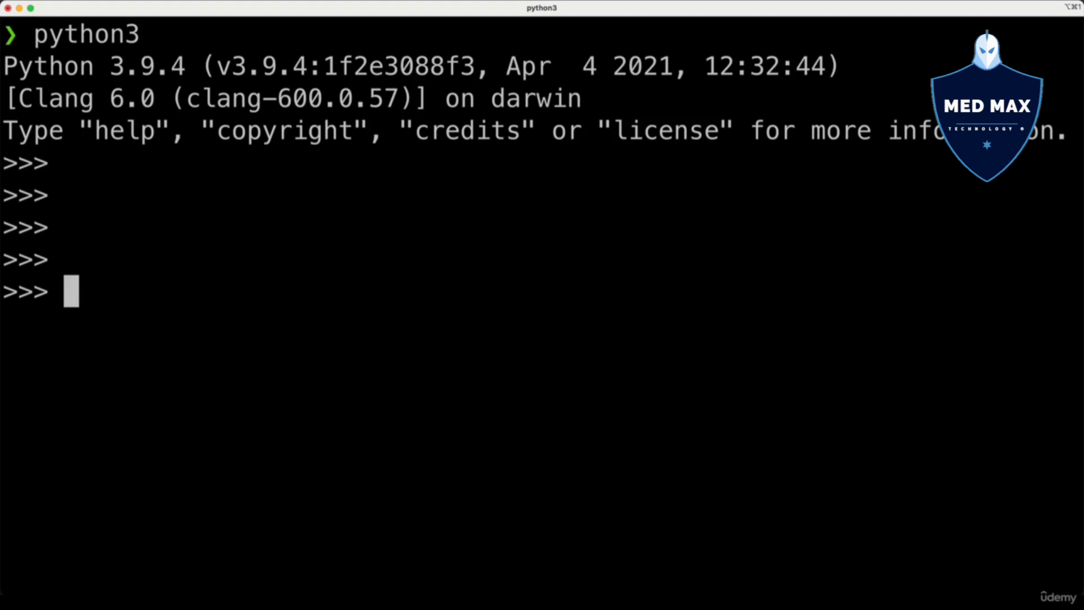
Run print("Hello from Python") at the >>> prompt, outputting Hello from Python
type("print()")
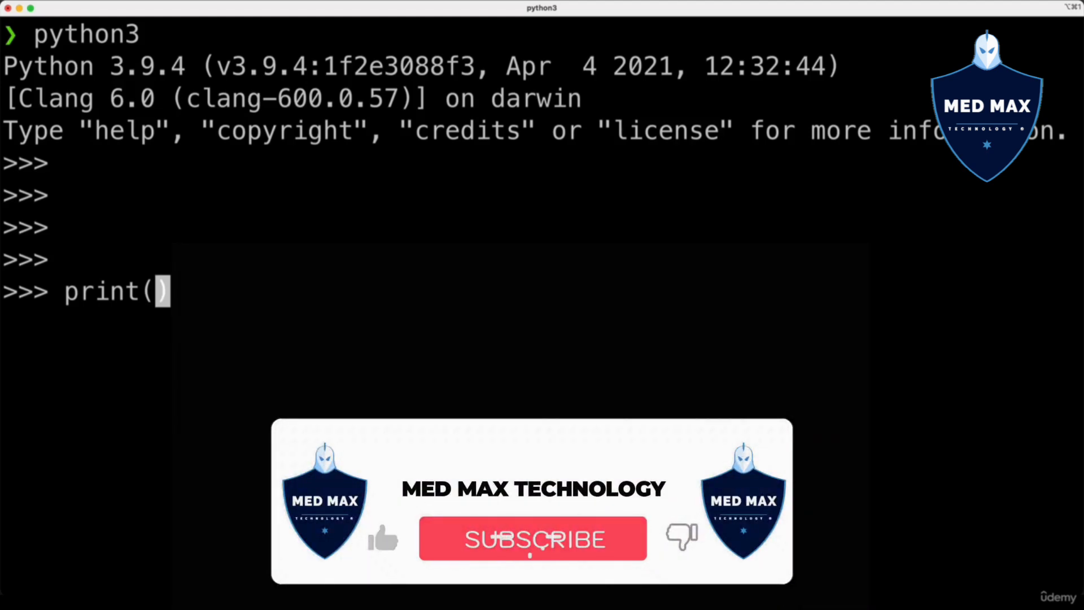
left_click(532, 538)
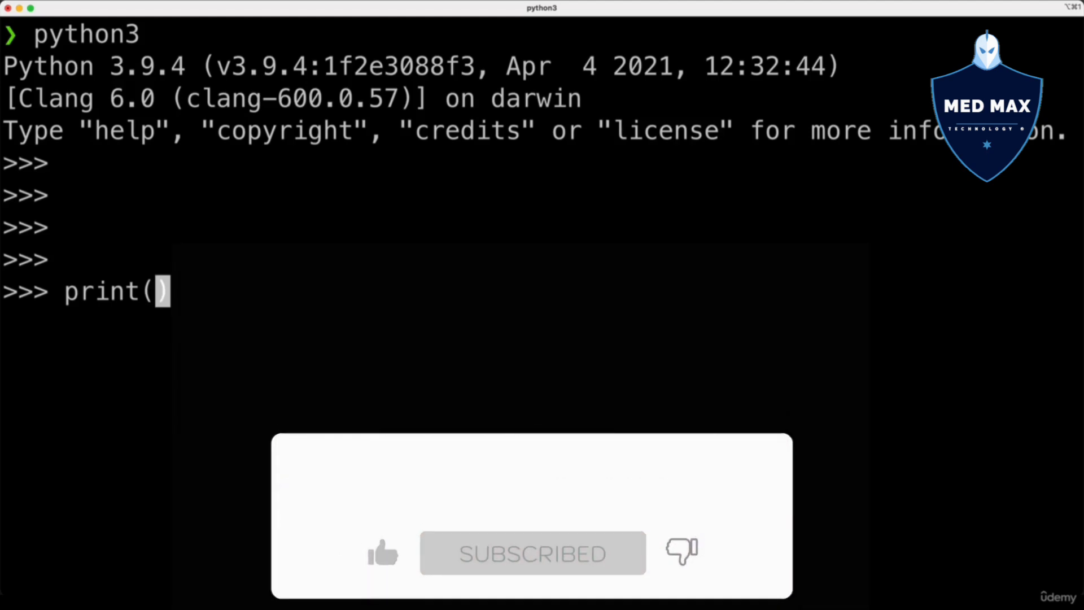
type("\"")
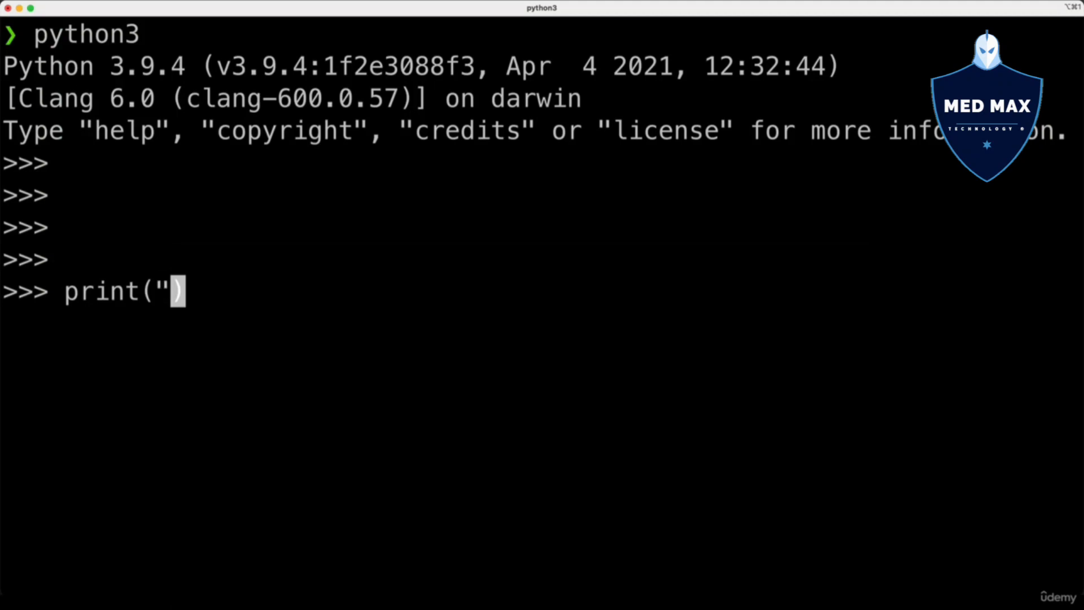
type("Hello from Python")
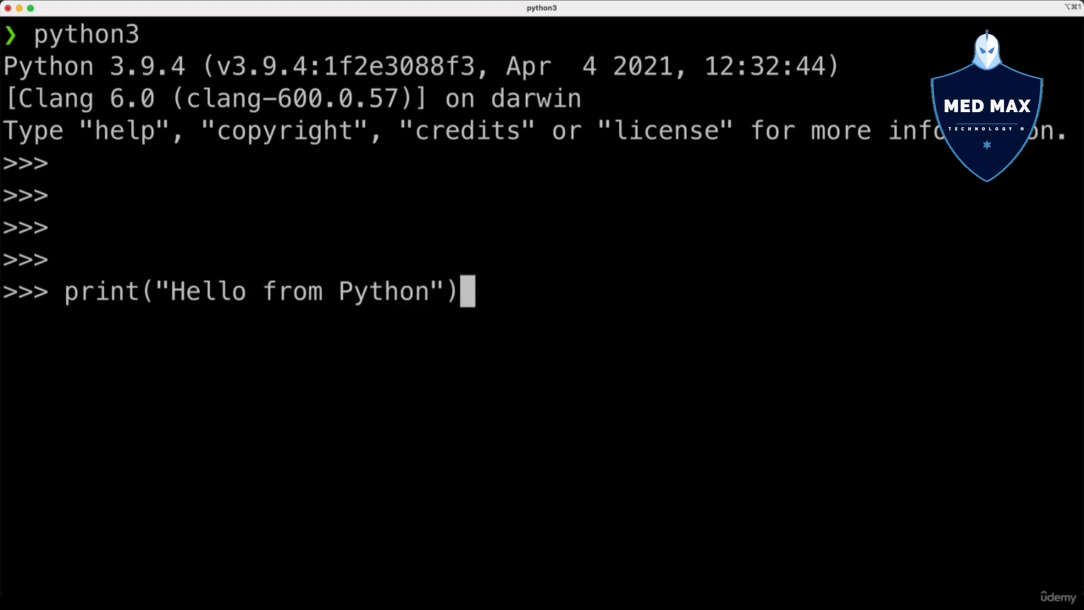
key("enter")
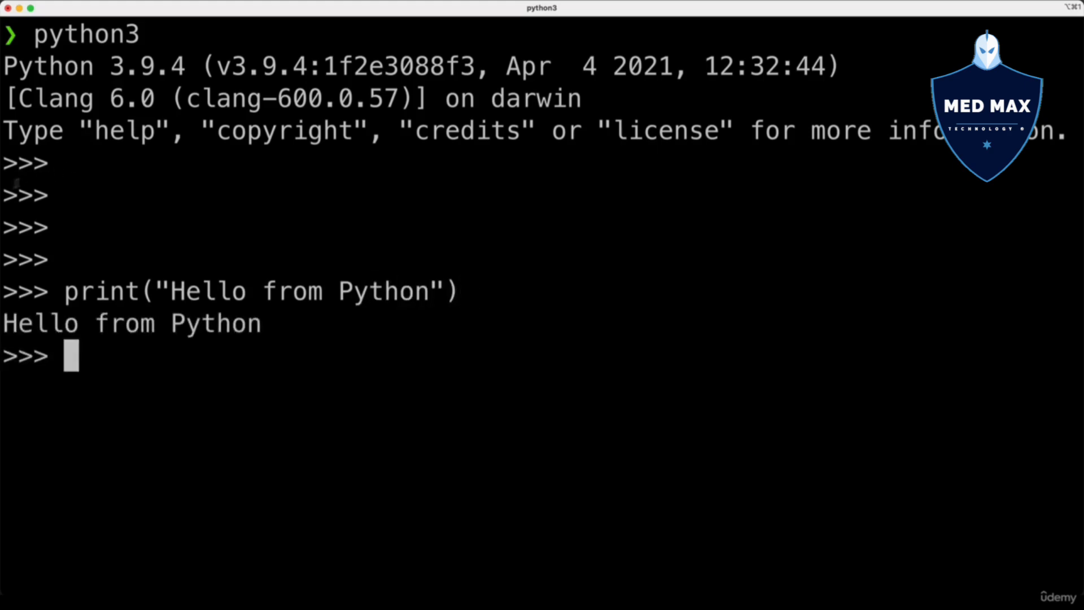
double_click(228, 323)
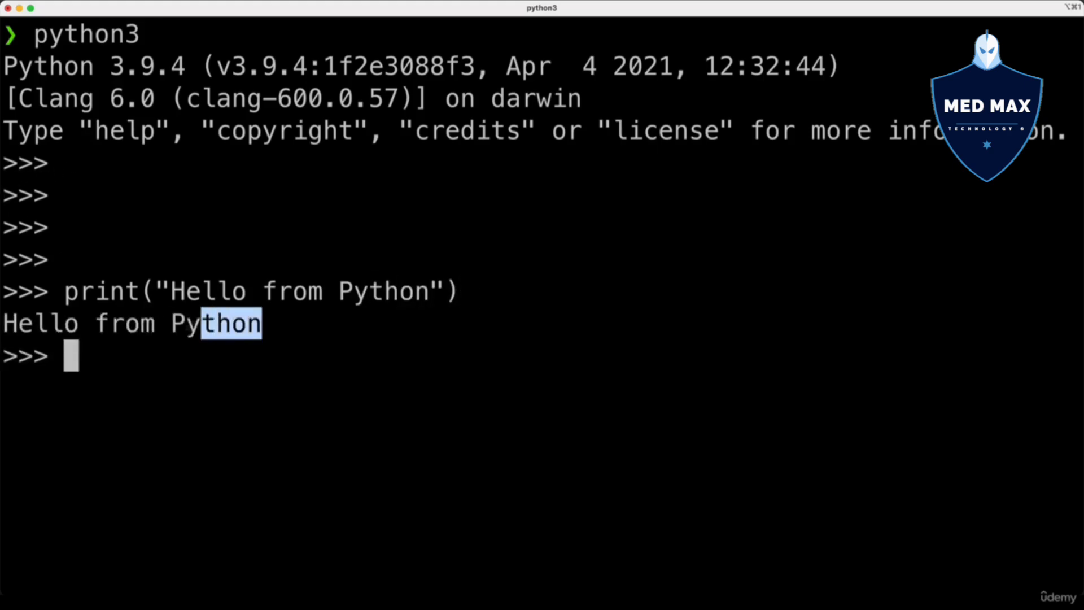
Run print("abc", 10) at the >>> prompt, outputting abc 10
type("pri")
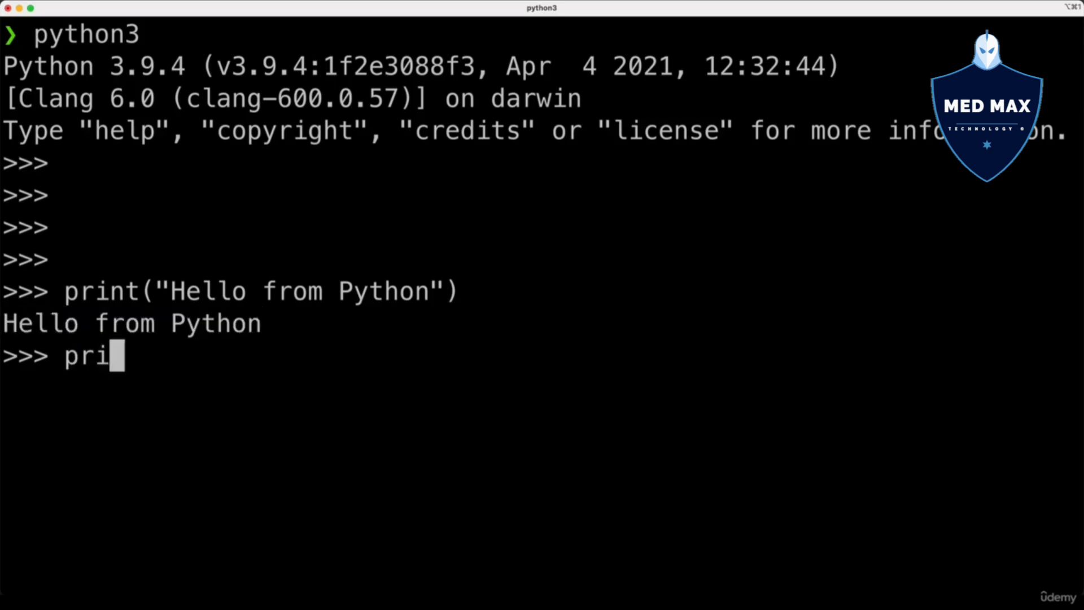
type("nt(")
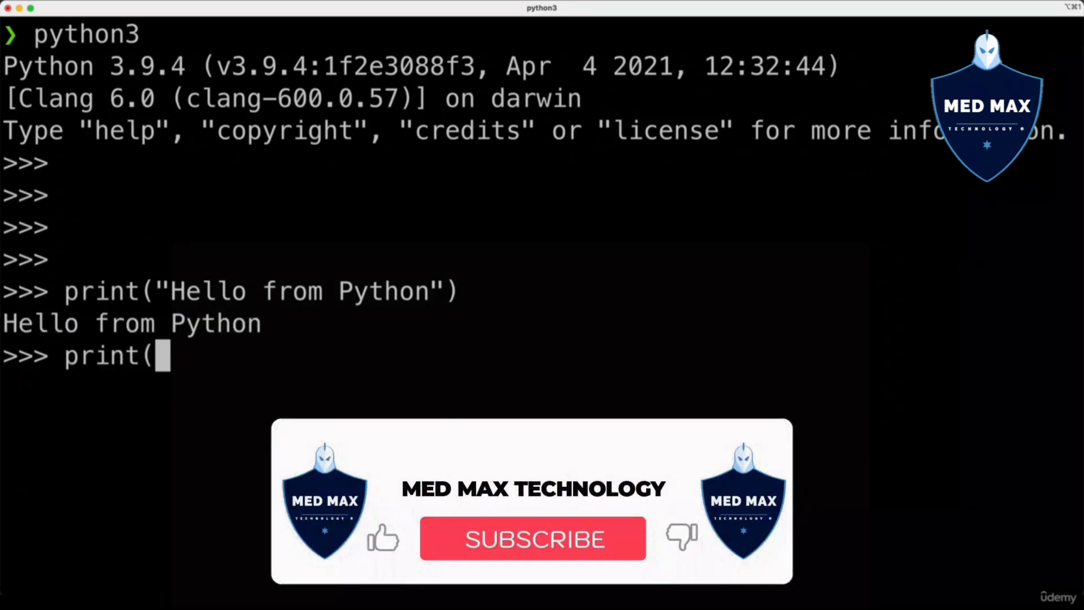
type("\"abc\", 10")
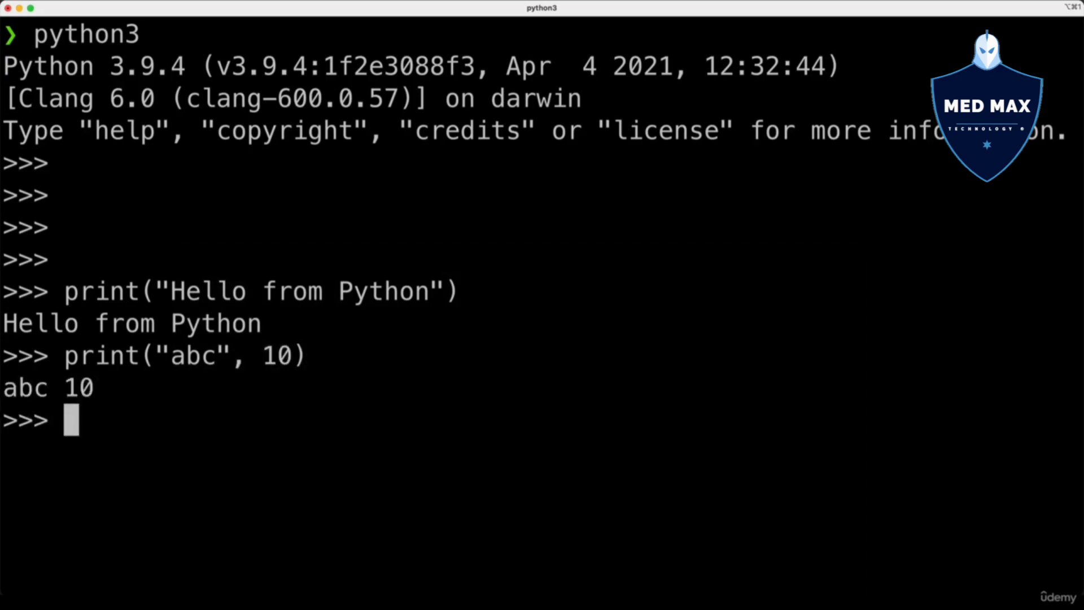
double_click(78, 387)
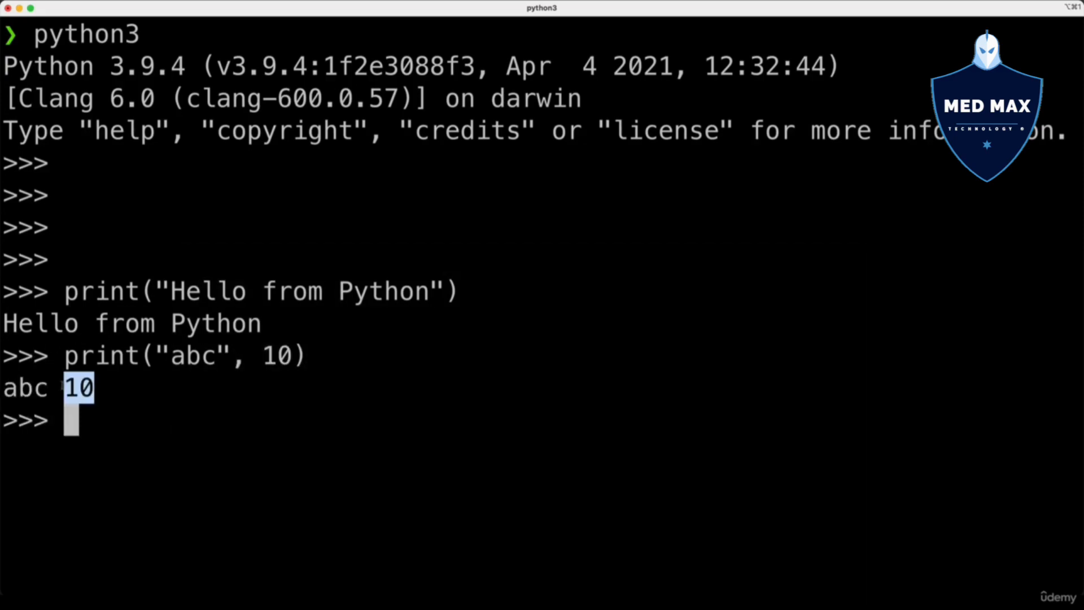